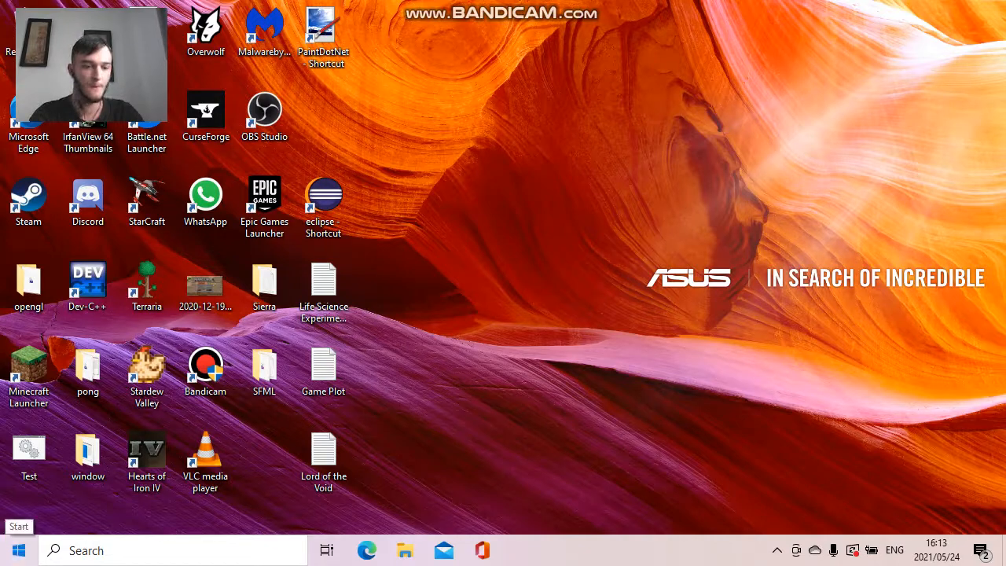
# Bring up the Start menu from the taskbar
pyautogui.click(19, 550)
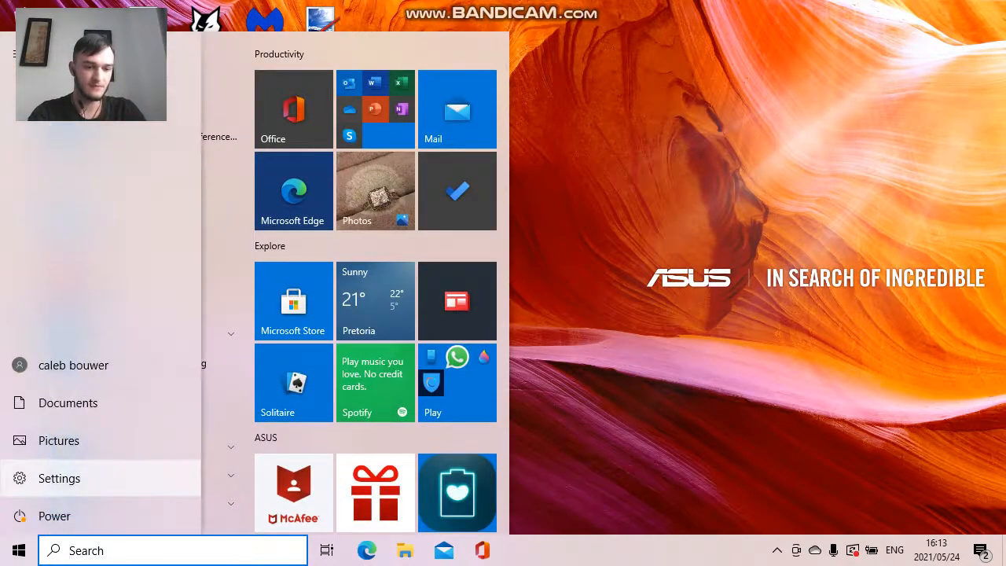
# Launch Settings from the Start menu and search for 'micr'
pyautogui.click(60, 477)
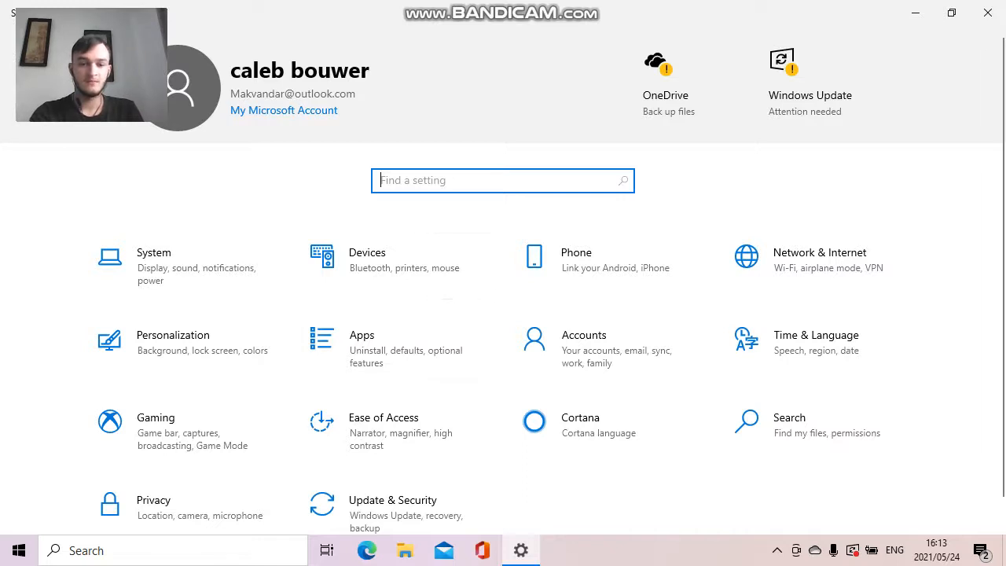
pyautogui.write('micro')
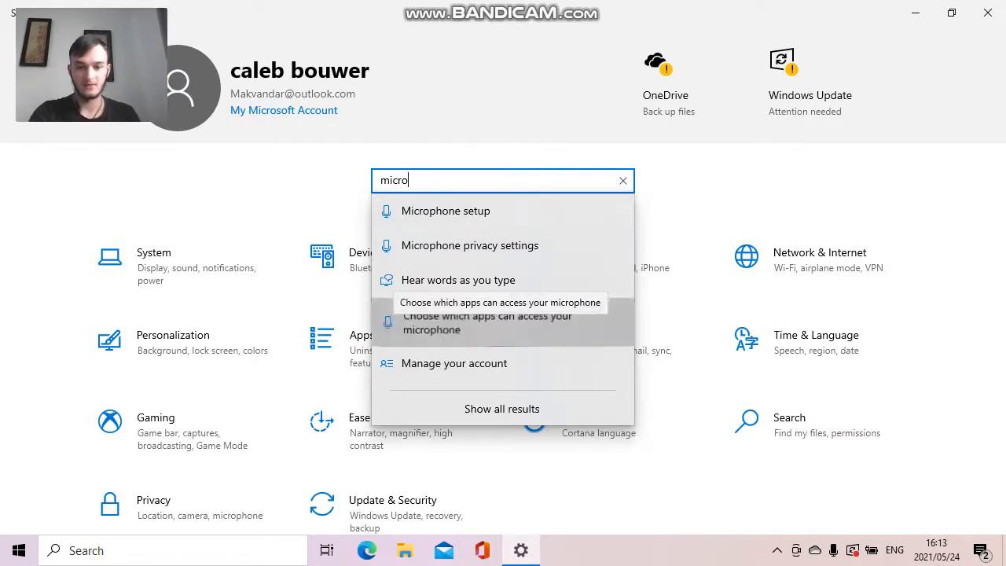
# Go to the Microphone privacy page via 'Choose which apps can access your microphone'
pyautogui.click(469, 245)
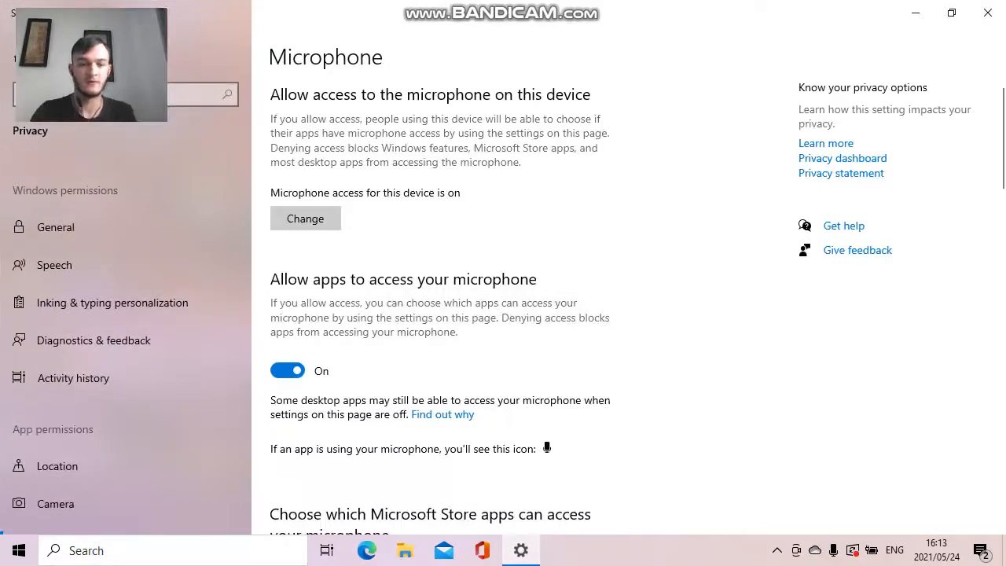